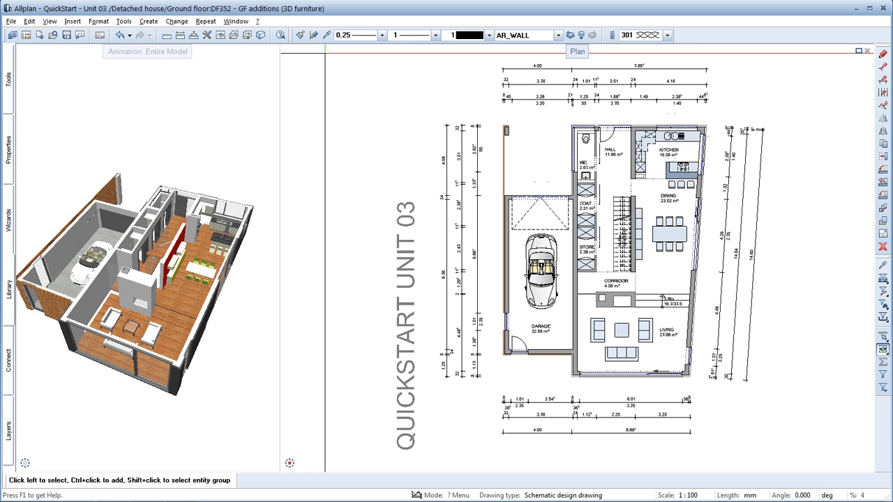
pyautogui.moveTo(260, 58)
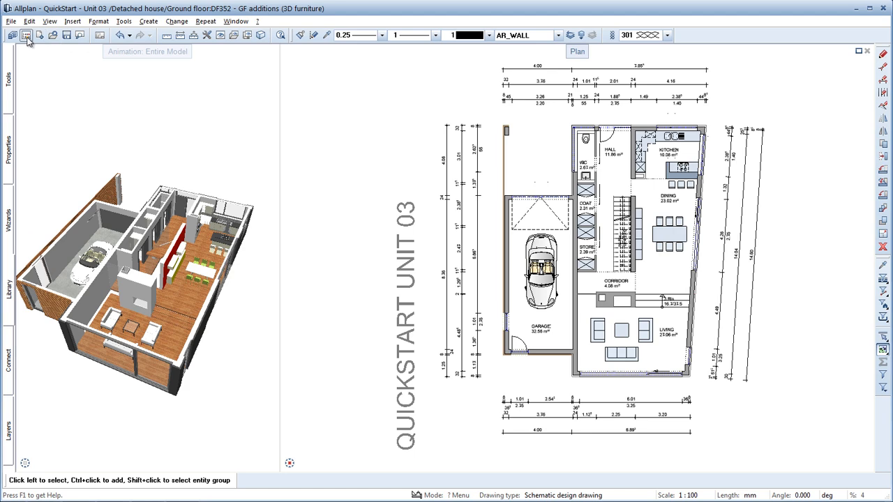
# - Clear the Unit 03 selection and expand Unit 04 > Detached house > Ground floor in the Open dialog
pyautogui.click(25, 35)
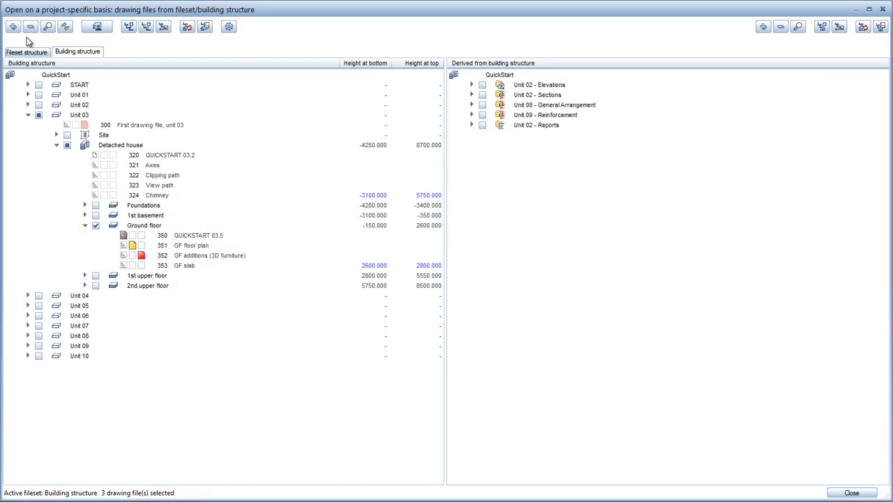
pyautogui.click(95, 226)
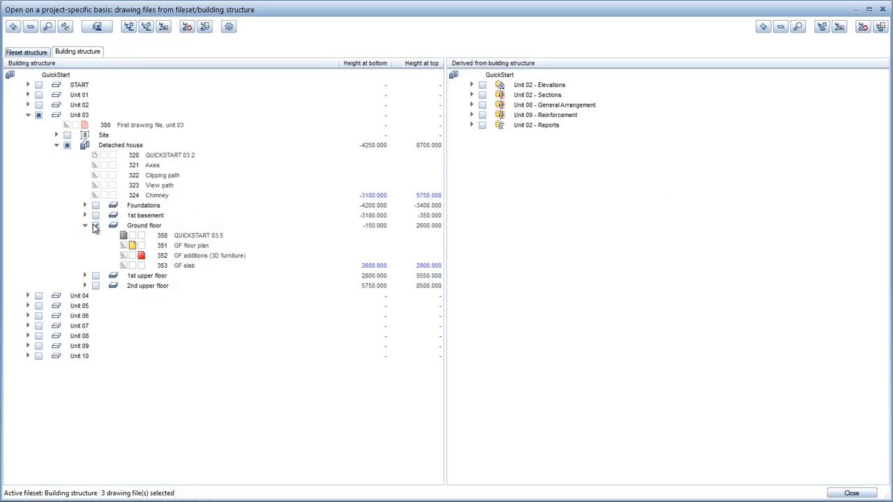
pyautogui.click(84, 226)
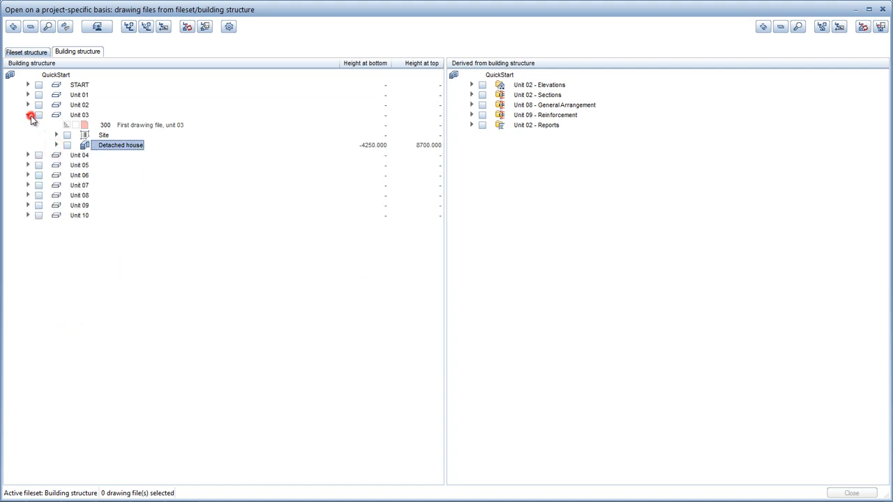
pyautogui.click(28, 115)
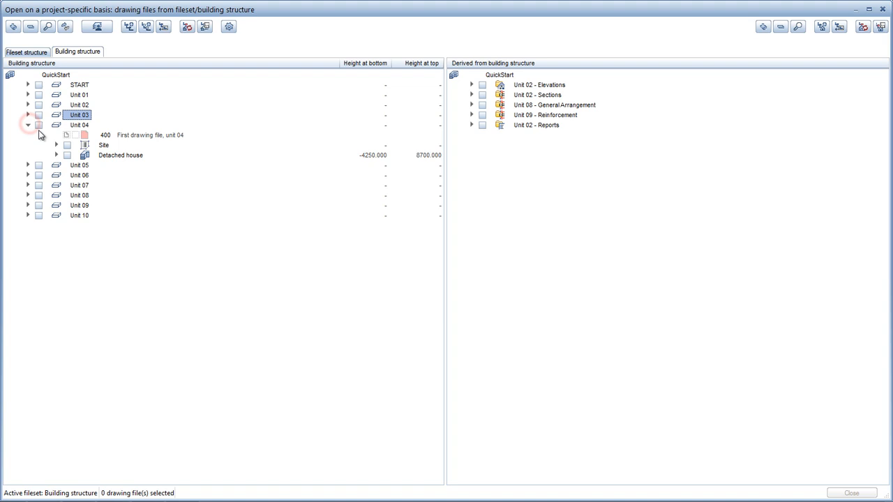
pyautogui.click(56, 155)
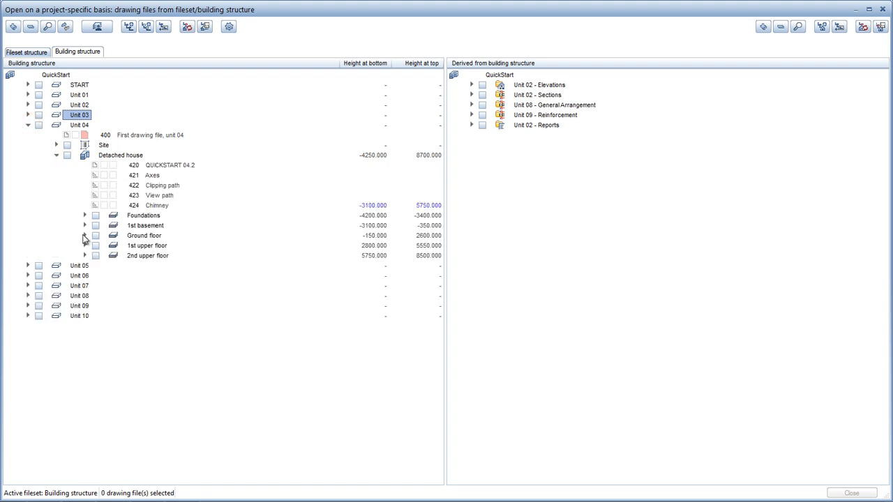
pyautogui.click(84, 234)
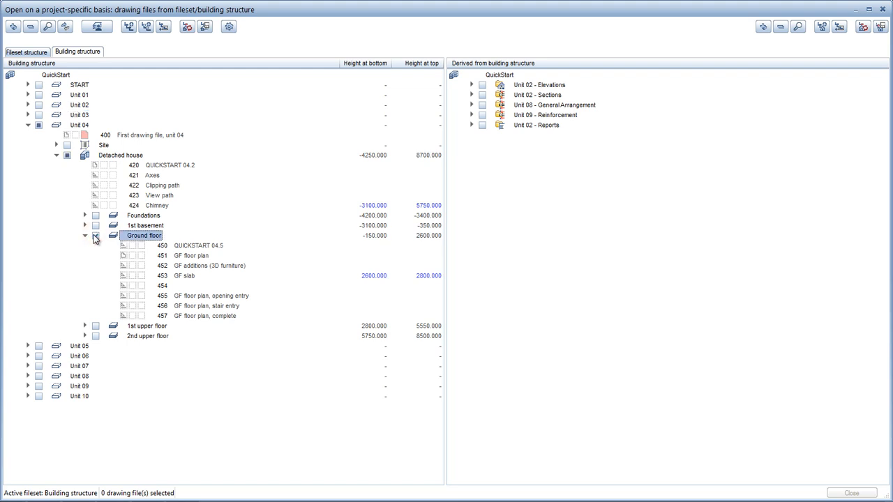
# - Select drawing file 450 and make 451 GF floor plan the active drawing file
pyautogui.click(95, 234)
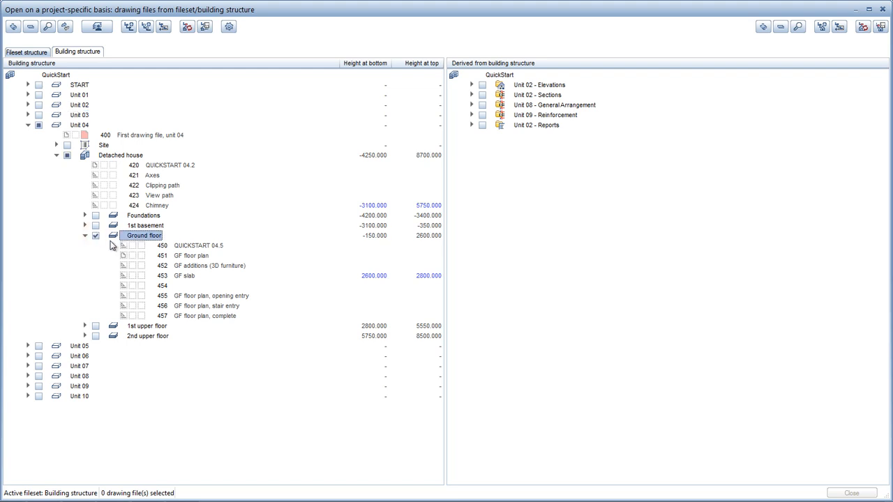
pyautogui.click(198, 246)
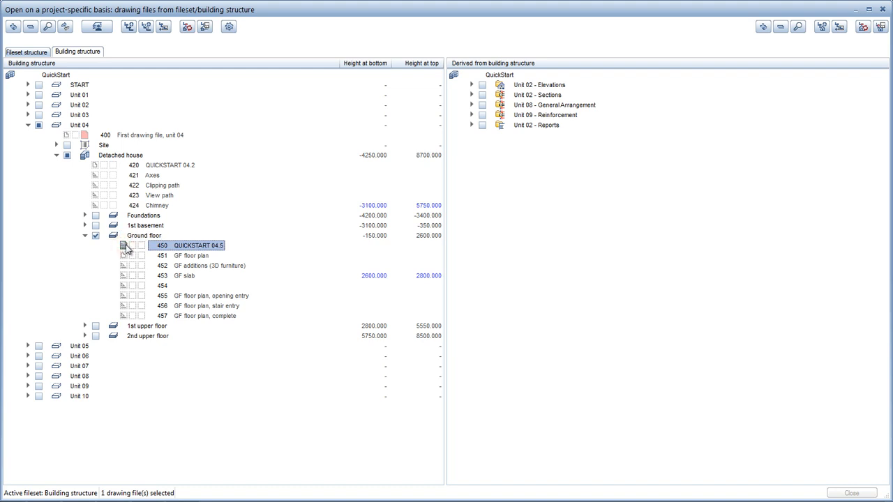
pyautogui.click(134, 256)
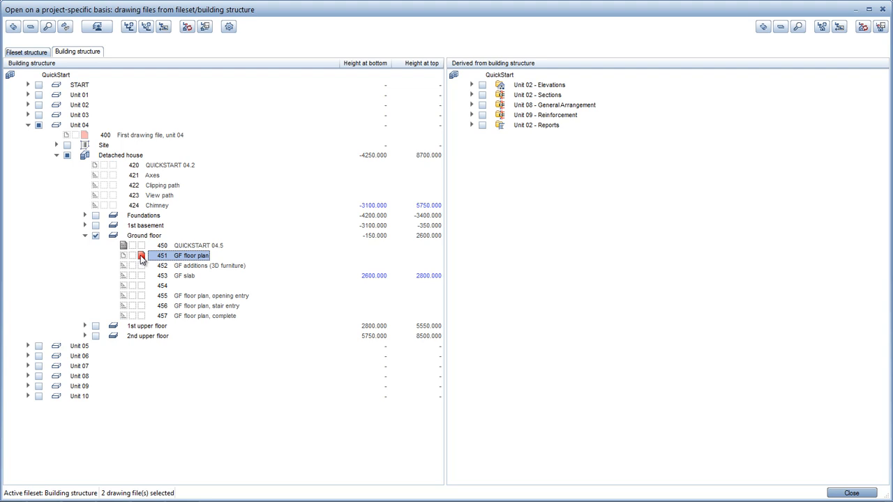
pyautogui.moveTo(458, 376)
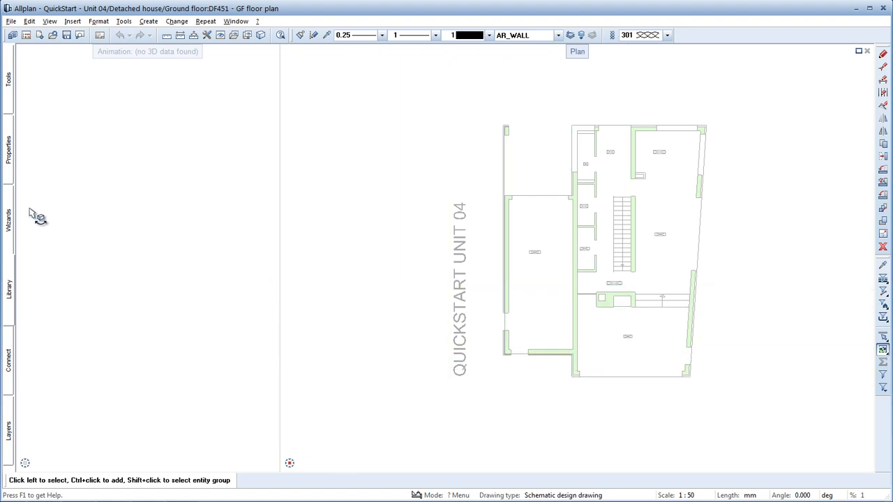
# - Show the Wizards palette switched to the Allplan QuickStart wizard
pyautogui.click(9, 216)
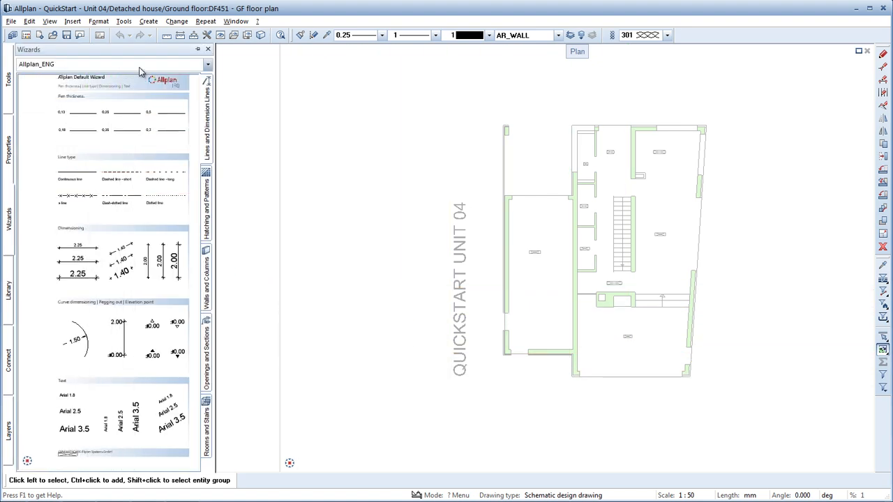
pyautogui.click(207, 64)
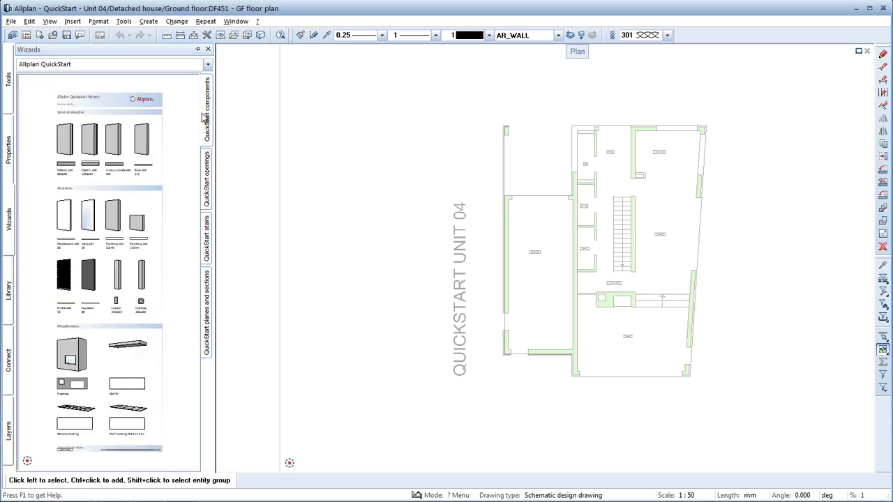
pyautogui.moveTo(206, 105)
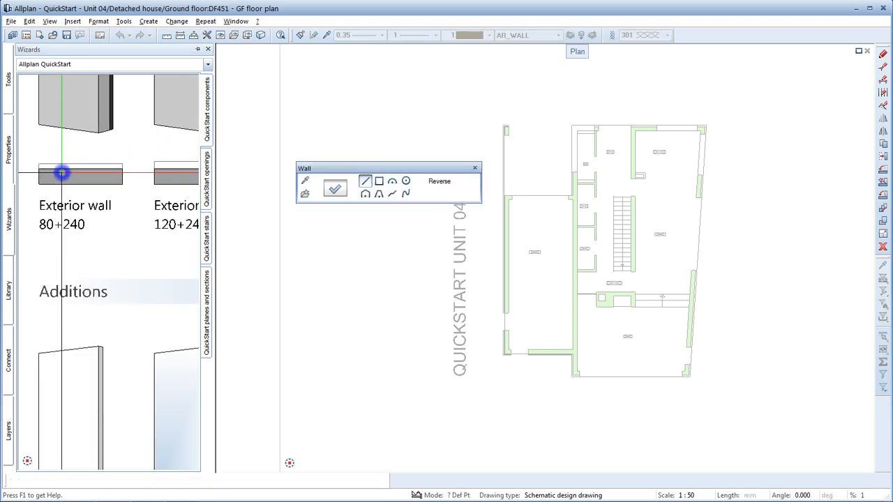
# - Accept the 80+240 wall settings and start the exterior wall at the corner by COAT
pyautogui.click(62, 173)
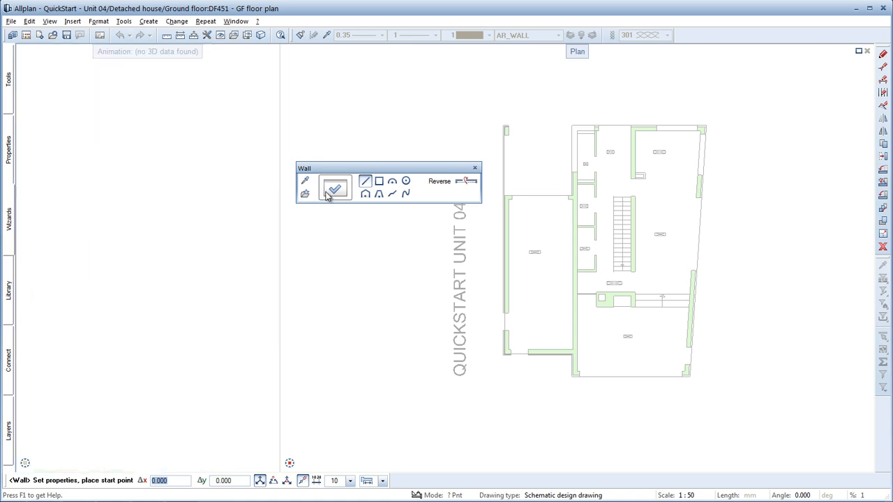
pyautogui.click(335, 189)
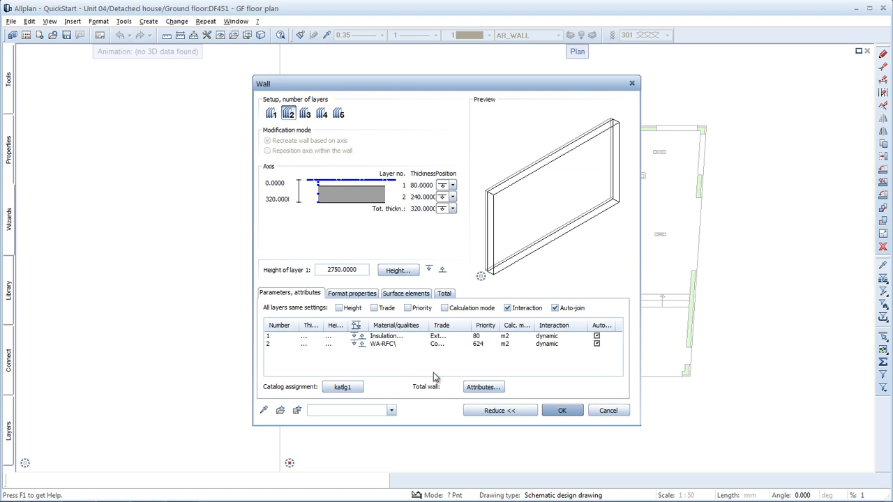
pyautogui.click(563, 411)
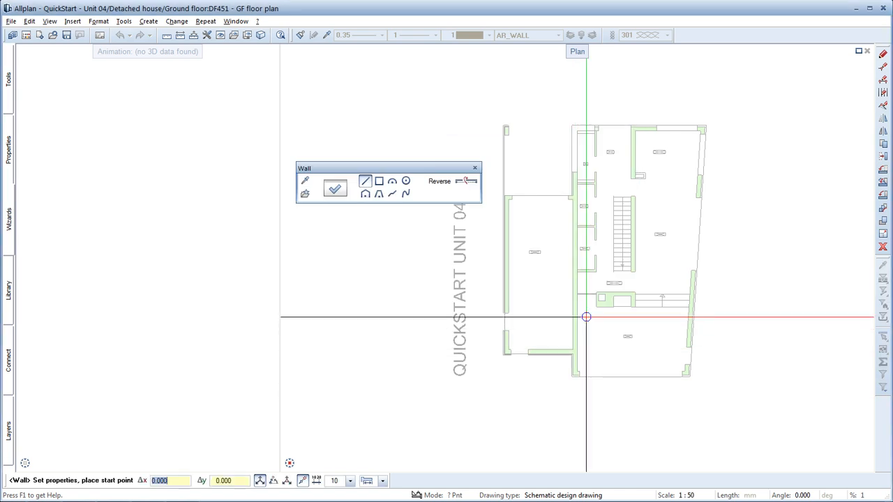
pyautogui.moveTo(604, 223)
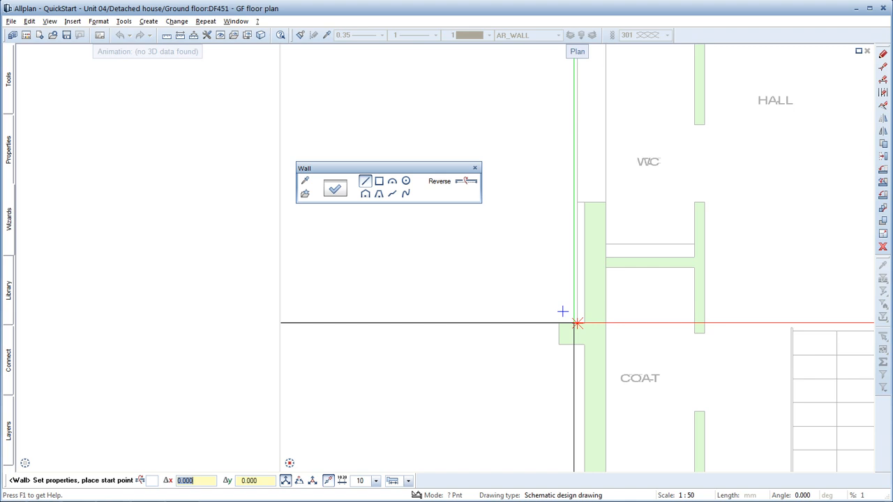
pyautogui.click(578, 324)
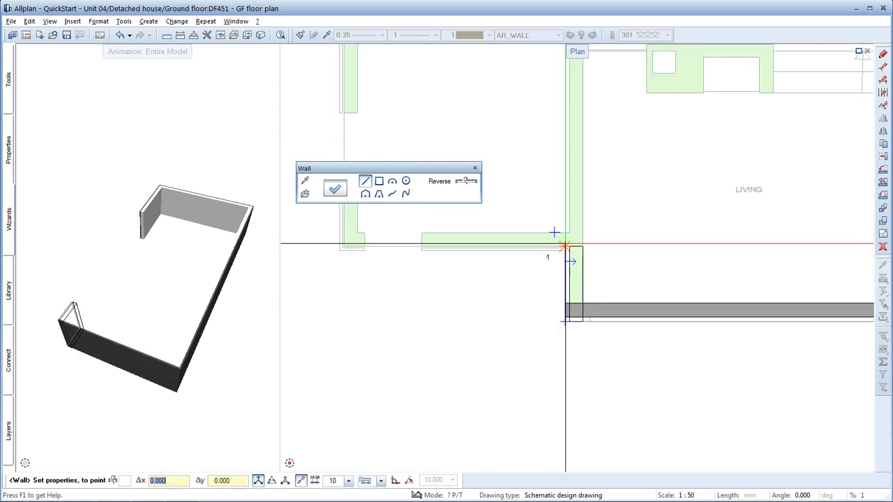
pyautogui.moveTo(514, 281)
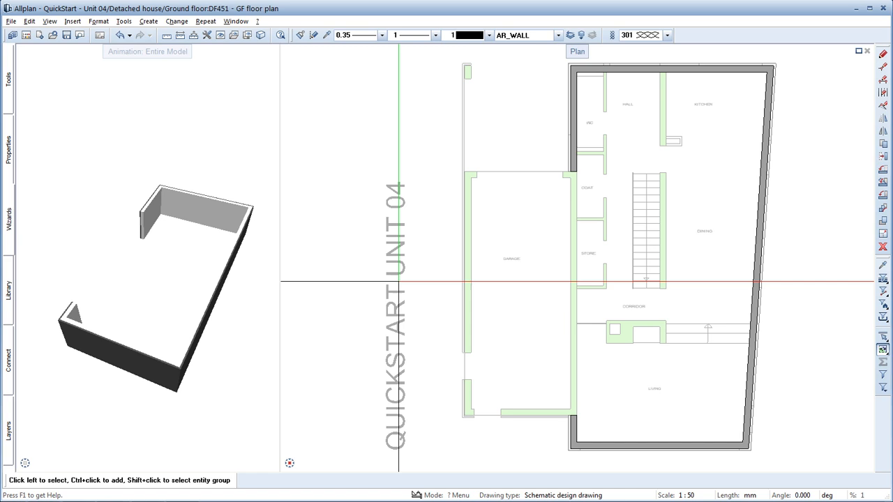
# - Pick up the 240 in-situ concrete wall type from the QuickStart wizard and check its settings
pyautogui.click(8, 216)
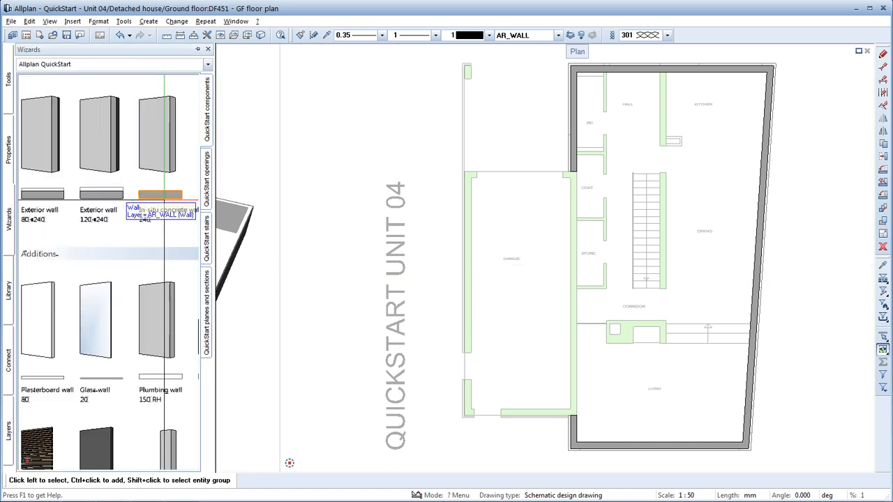
pyautogui.doubleClick(160, 198)
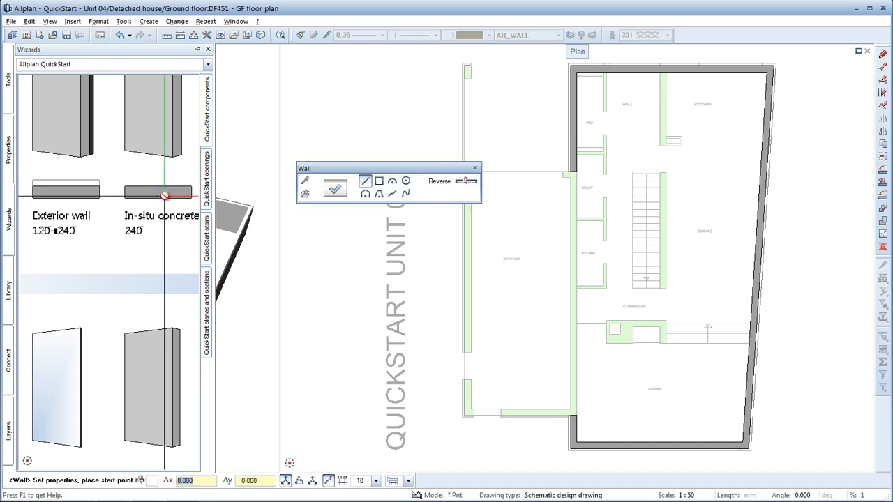
pyautogui.click(335, 190)
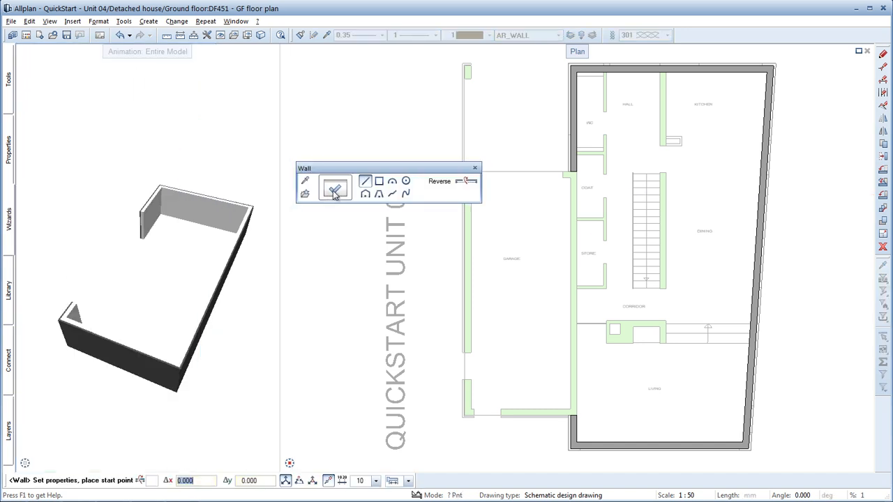
pyautogui.click(380, 181)
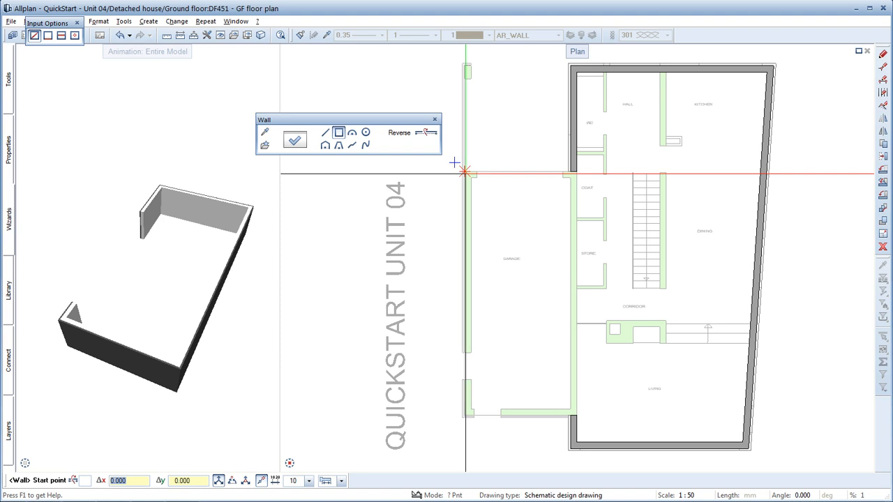
# - Draw the garage walls and the internal wall from the top outer wall down beside the stair
pyautogui.click(465, 173)
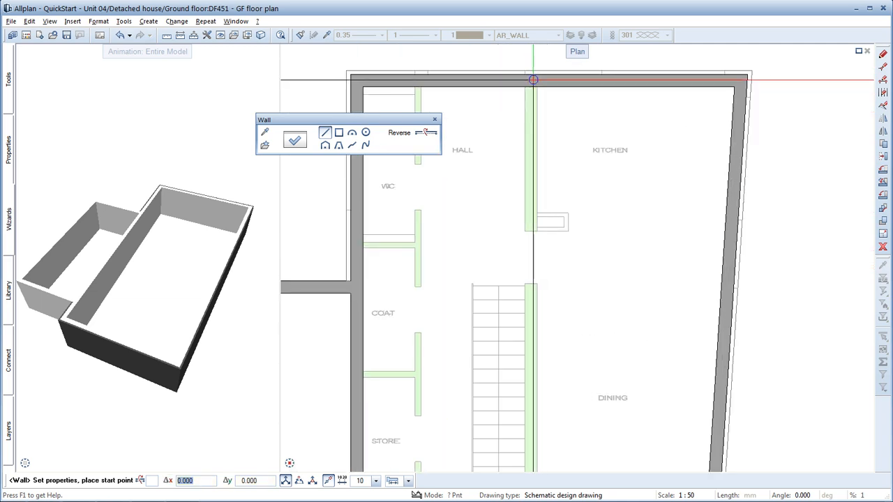
pyautogui.click(533, 80)
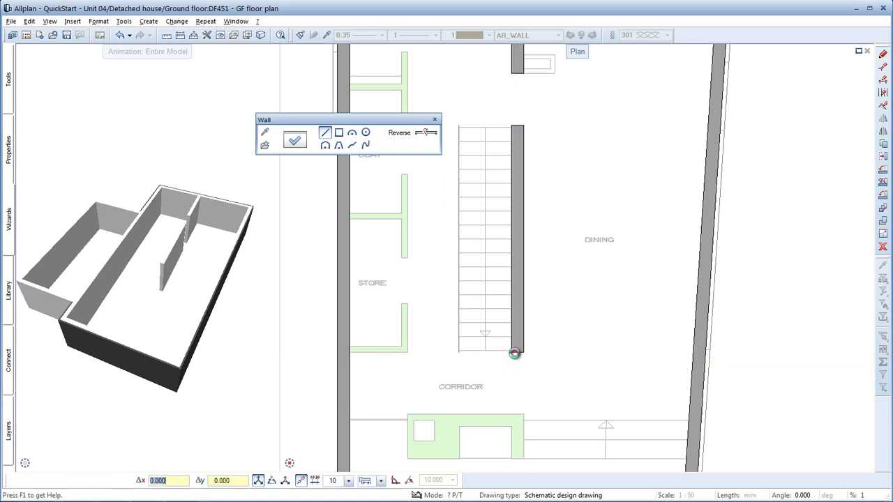
pyautogui.click(513, 354)
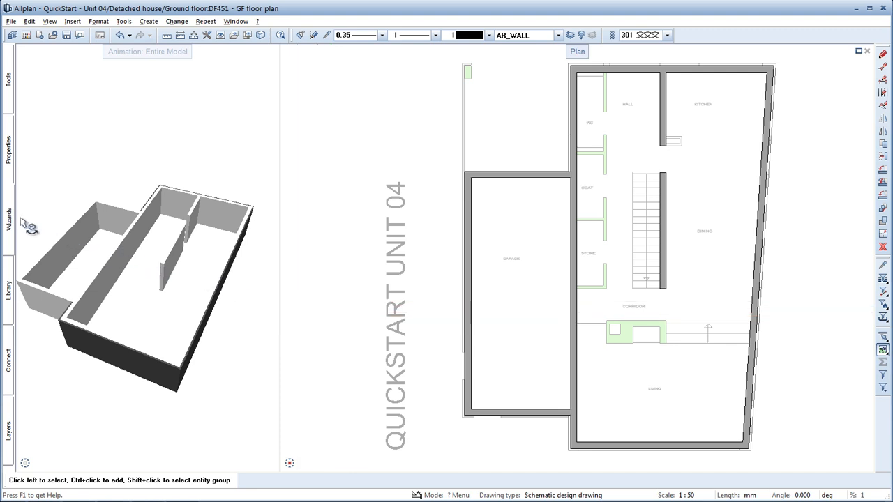
# - Scroll the QuickStart components to the brick wall for the garage's outer side
pyautogui.click(8, 230)
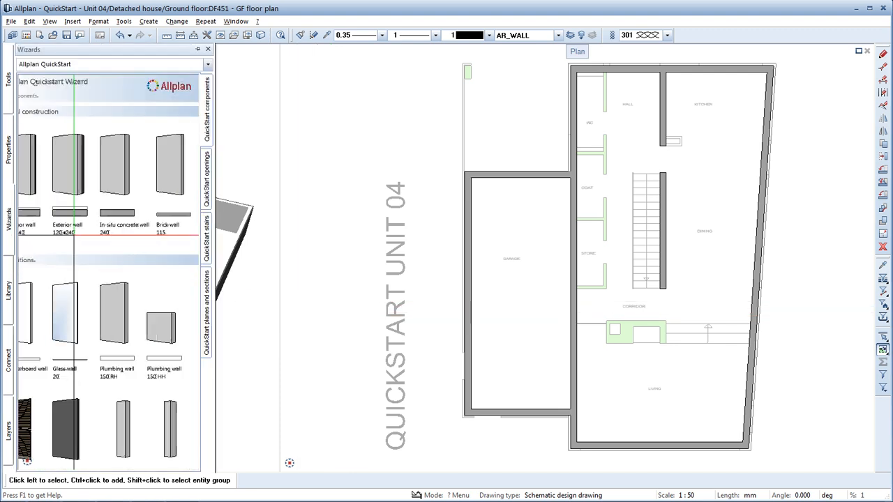
pyautogui.scroll(-3)
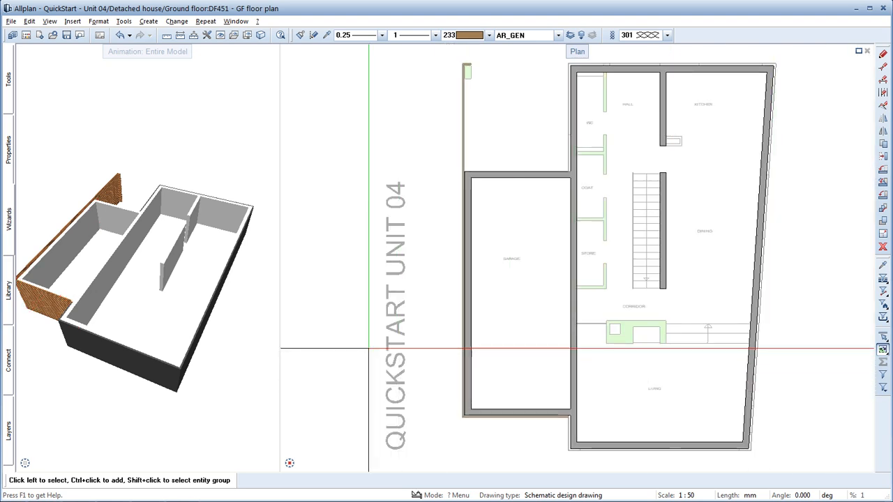
# - Scroll the QuickStart components to the column for the end of the brick wall
pyautogui.click(9, 216)
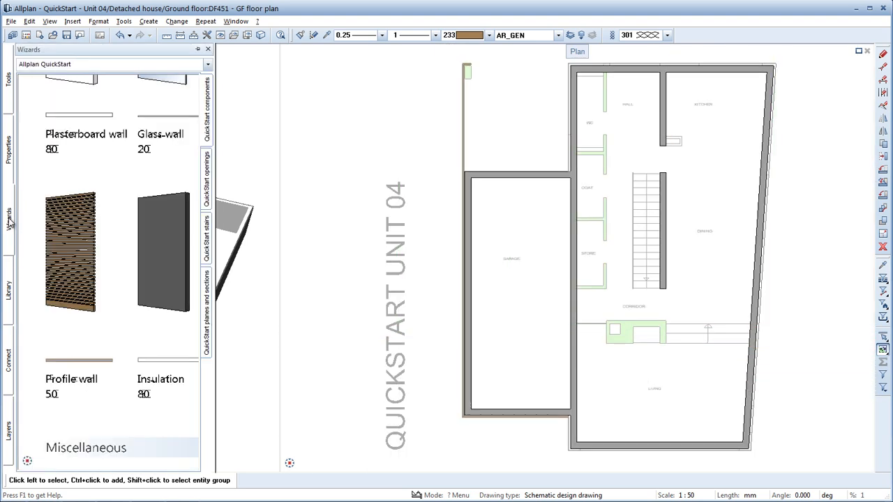
pyautogui.scroll(-3)
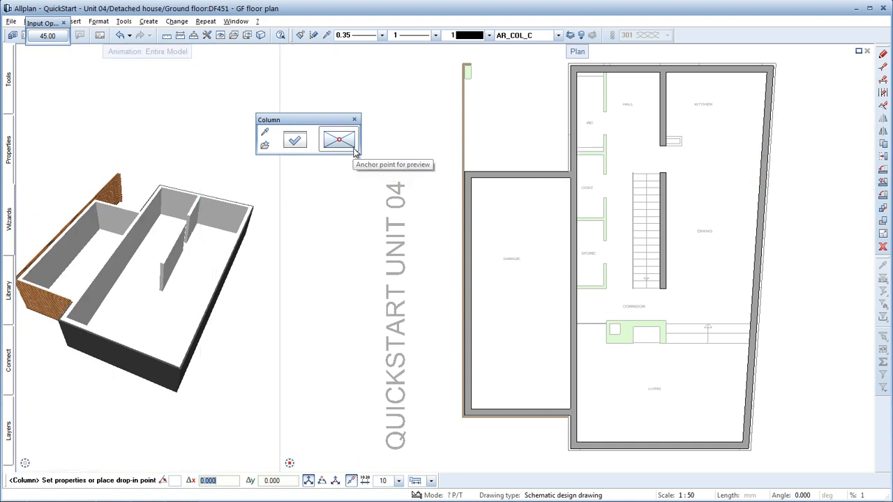
pyautogui.moveTo(457, 105)
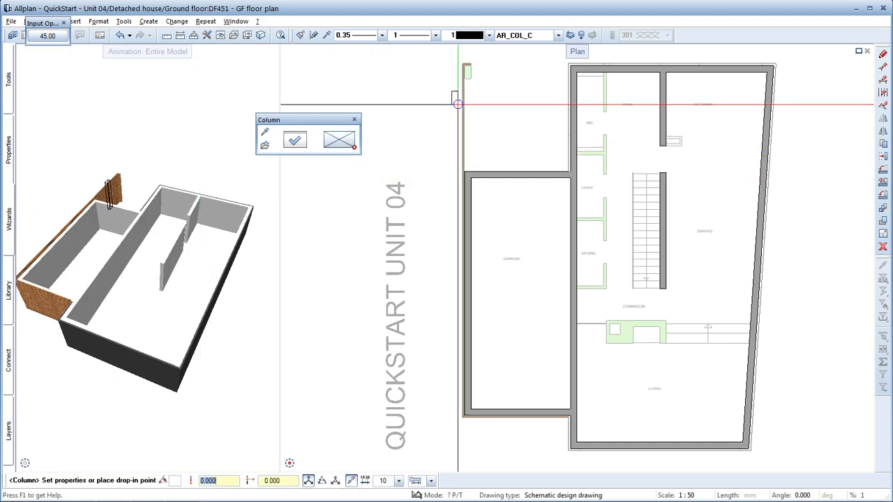
pyautogui.moveTo(474, 80)
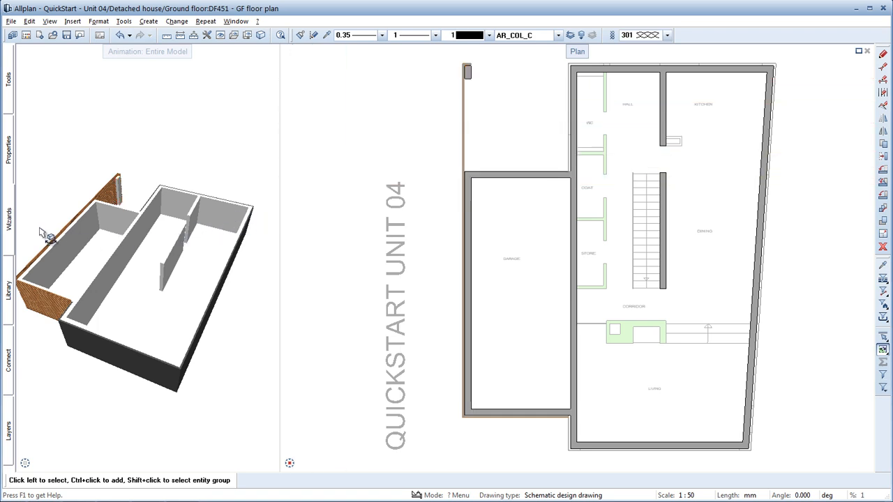
# - Choose the Fireplace component from the QuickStart wizard for the living area
pyautogui.click(9, 230)
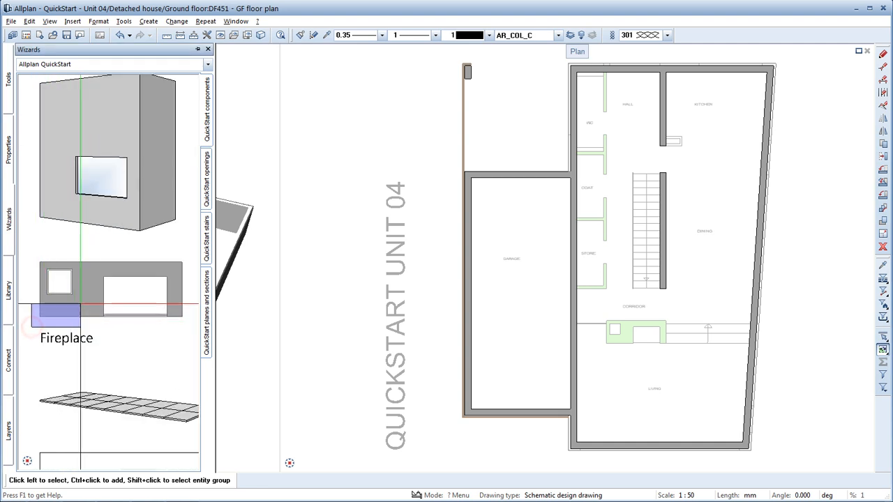
pyautogui.click(109, 289)
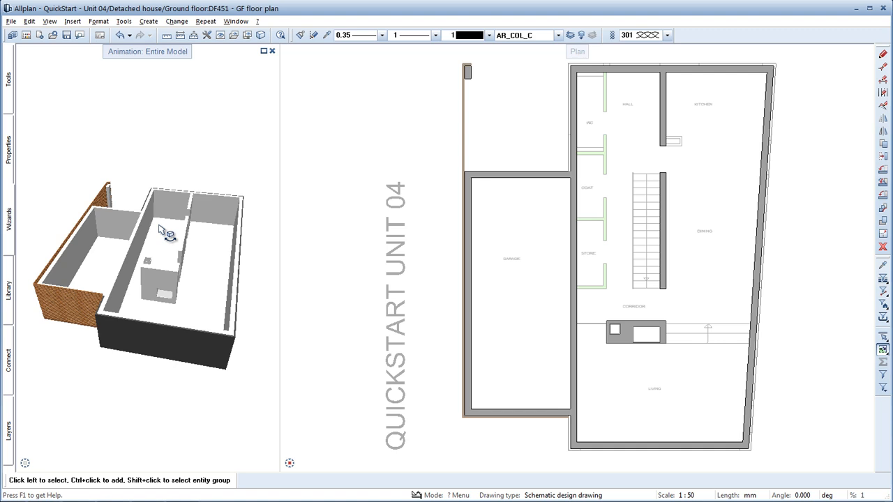
pyautogui.moveTo(84, 133)
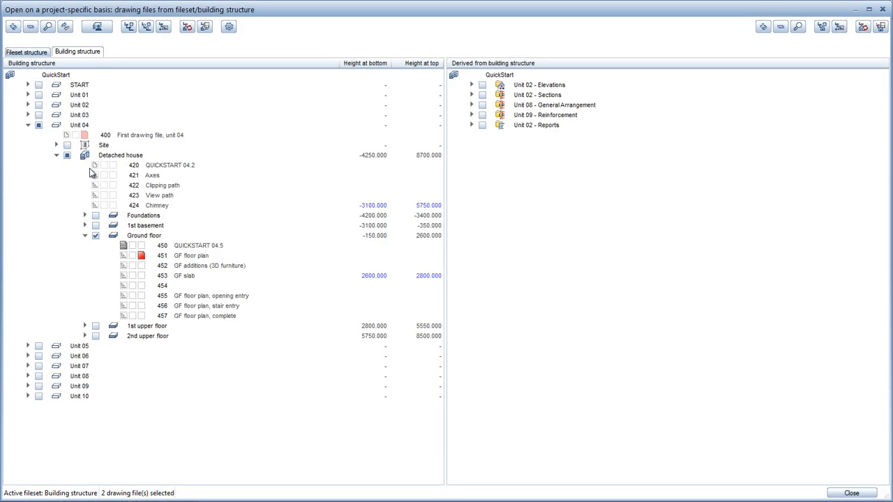
# - Make drawing file 455 GF floor plan, opening entry current instead of 451 and open it
pyautogui.click(190, 256)
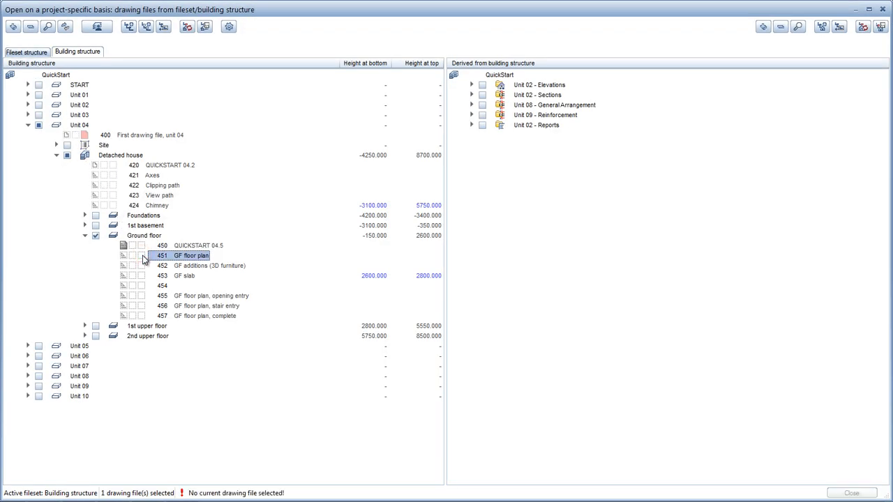
pyautogui.click(211, 296)
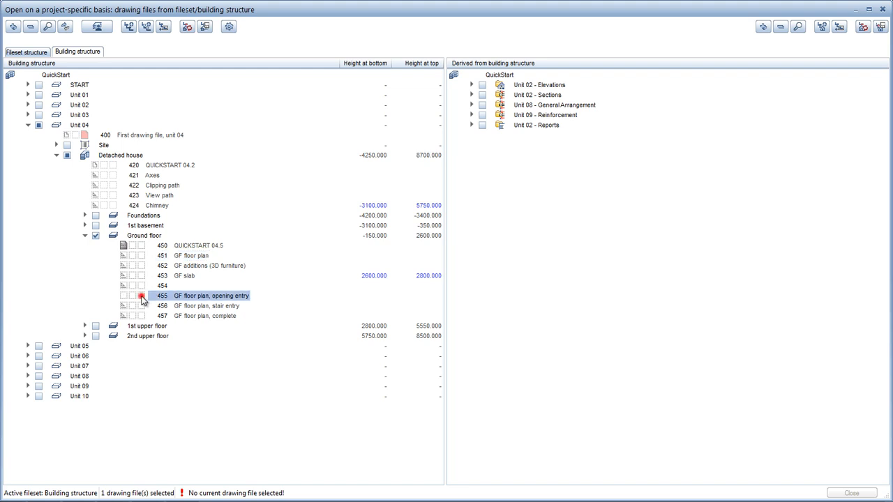
pyautogui.click(141, 296)
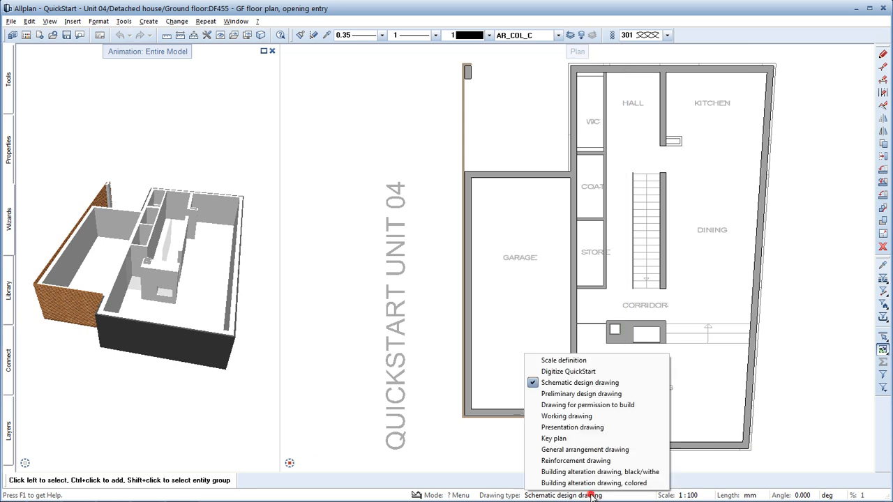
# - Set the drawing type to Digitize QuickStart at 1:100 and add a second animation window
pyautogui.click(568, 371)
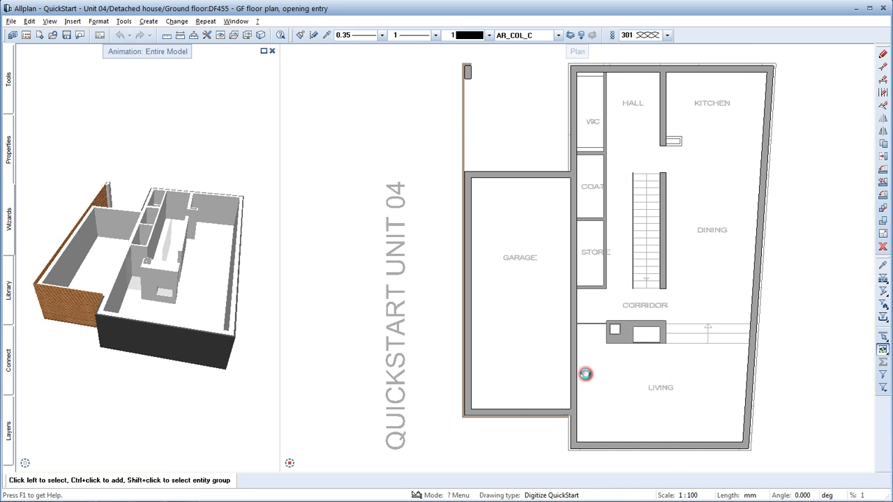
pyautogui.click(585, 374)
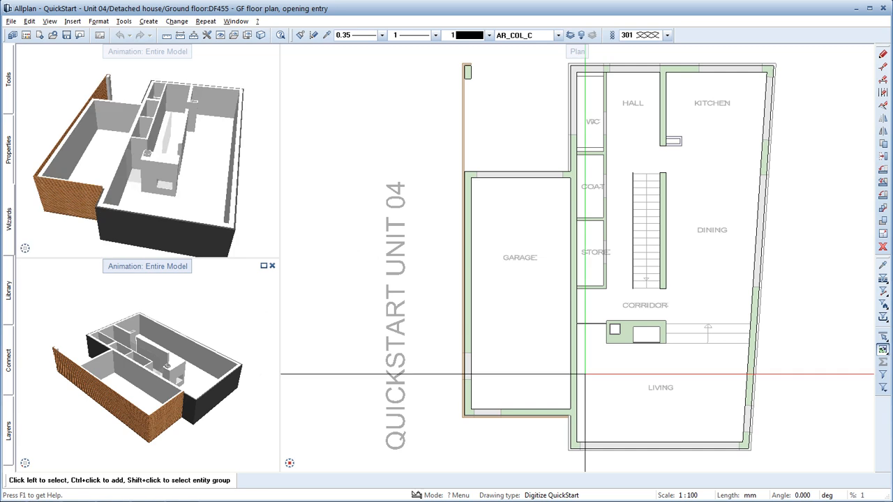
pyautogui.moveTo(160, 120)
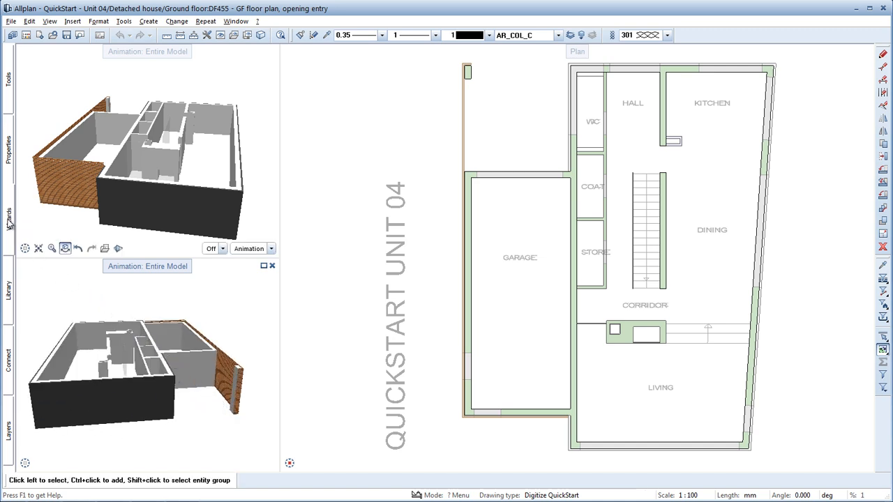
# - Place the QuickStart entrance door with its anchor point set in the hall's outer wall
pyautogui.click(9, 213)
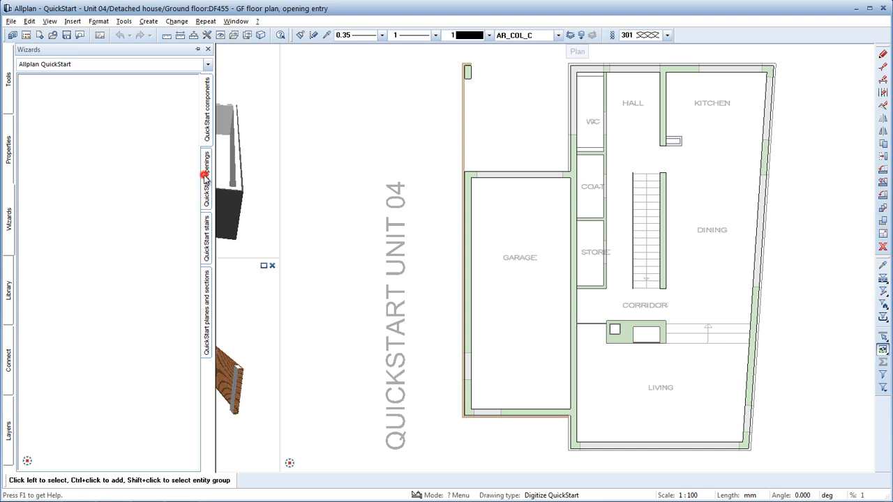
pyautogui.click(207, 174)
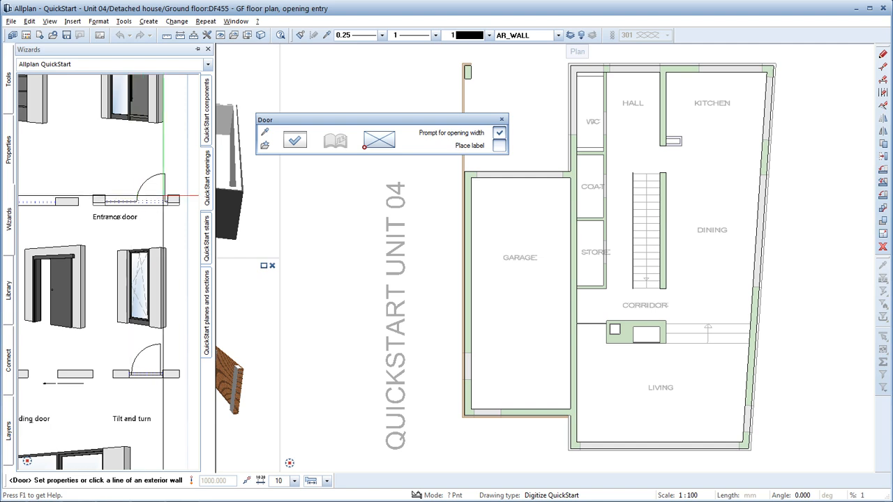
pyautogui.click(378, 139)
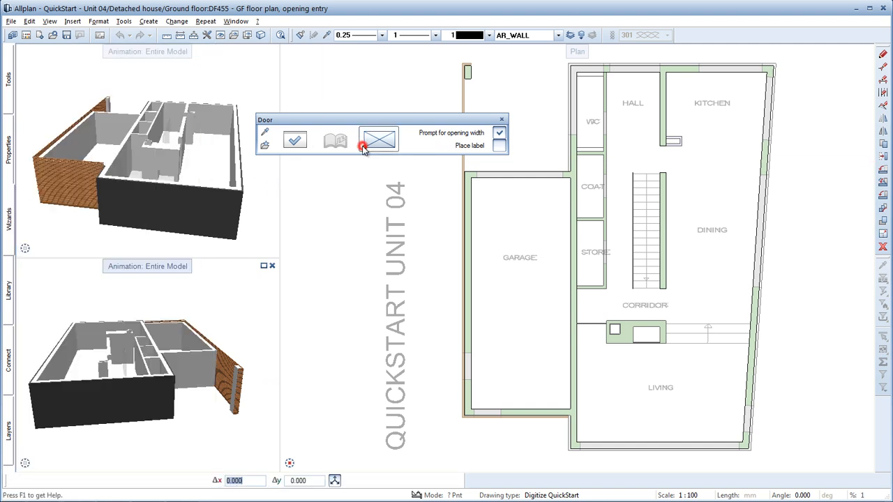
pyautogui.click(379, 141)
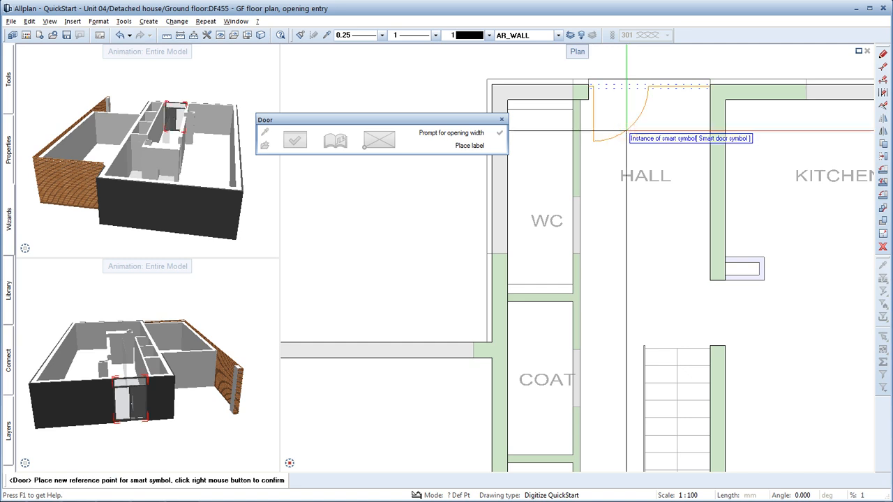
pyautogui.click(625, 131)
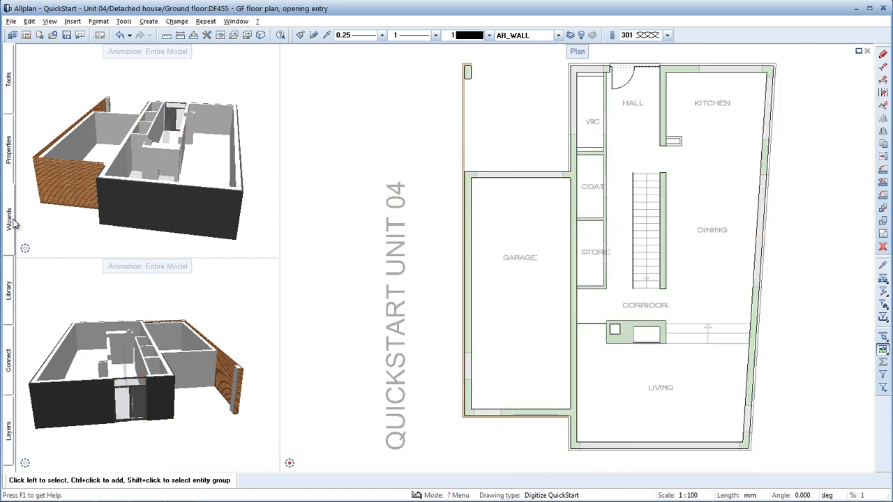
# - Place French doors in the living room's bottom exterior wall, setting the opening's start point
pyautogui.click(9, 212)
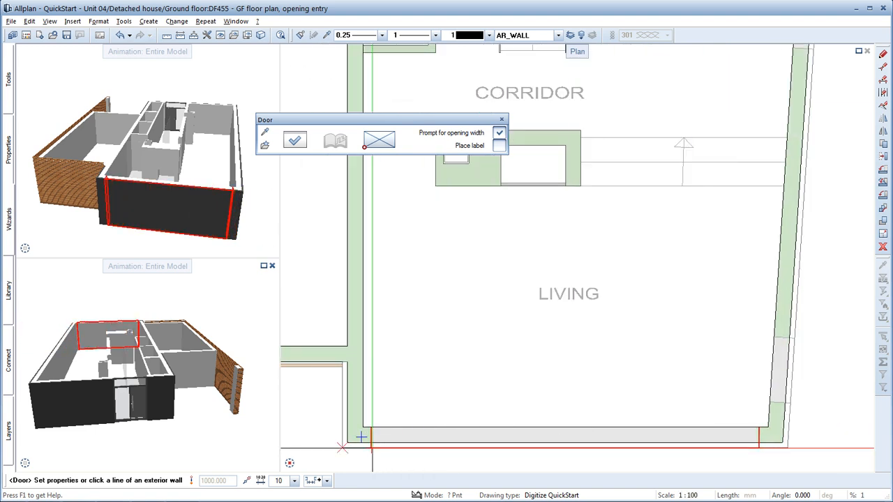
pyautogui.click(374, 444)
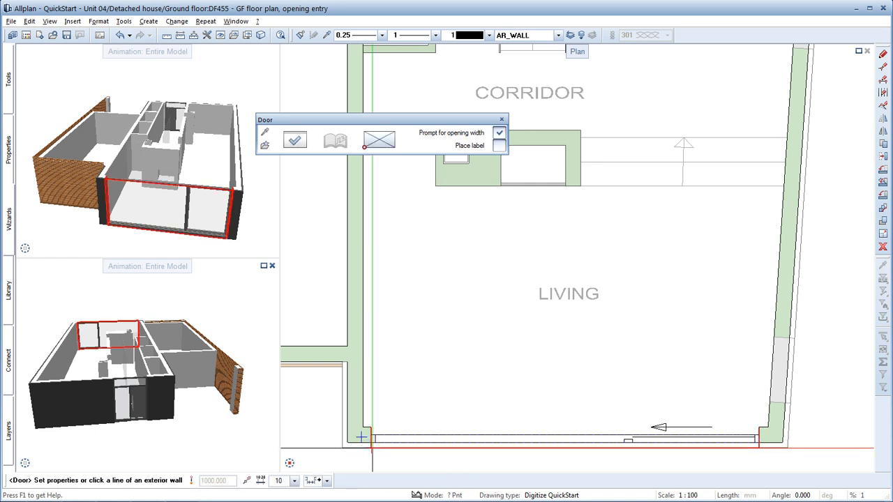
pyautogui.click(502, 120)
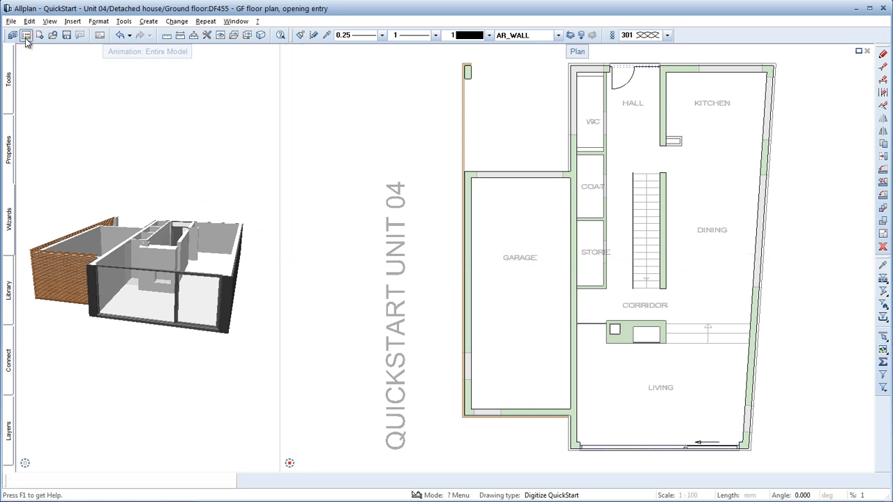
# - Open drawing file 456, GF floor plan stair entry, from the project list
pyautogui.click(25, 35)
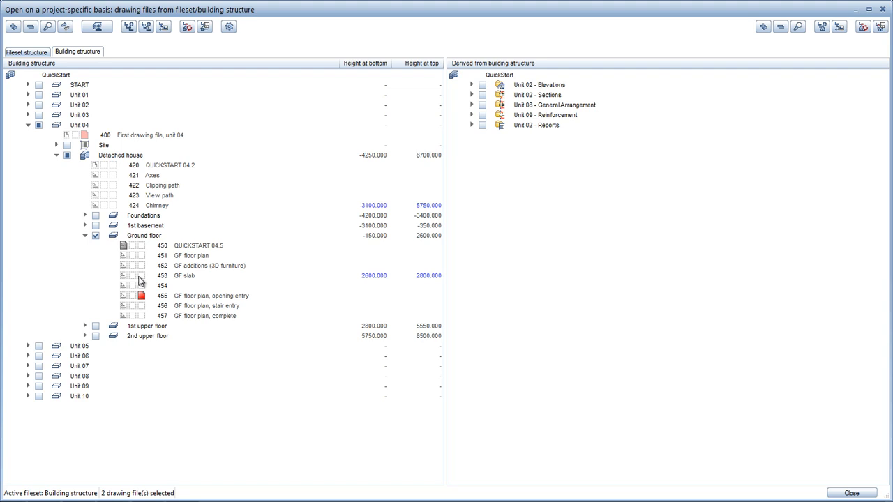
pyautogui.click(209, 296)
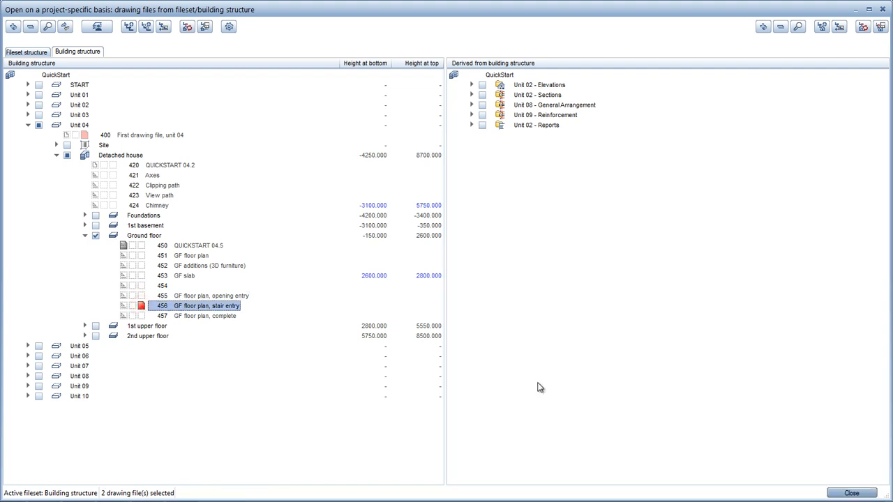
pyautogui.doubleClick(202, 306)
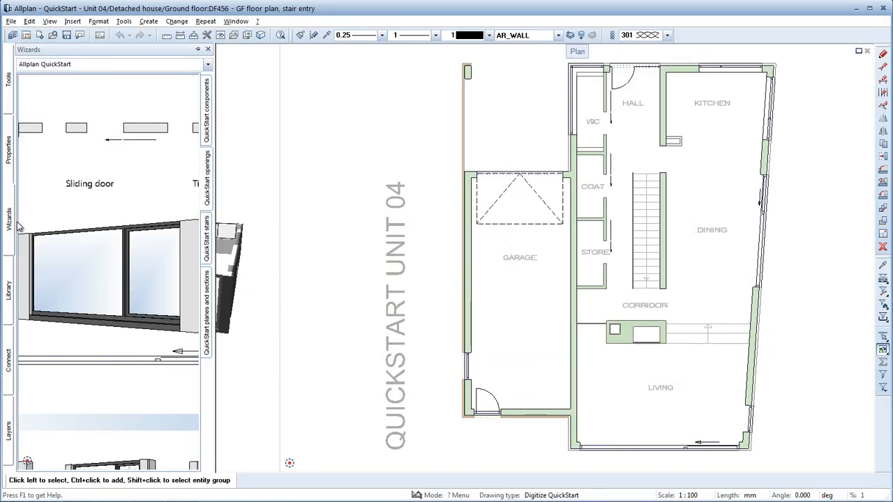
# - Start a Straight Stair from the QuickStart stair templates, ready for its first stringer point
pyautogui.click(207, 238)
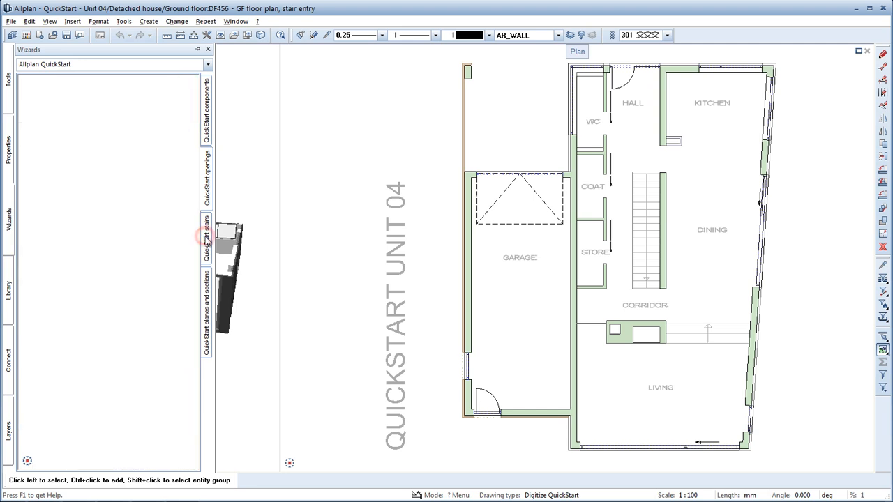
pyautogui.click(206, 240)
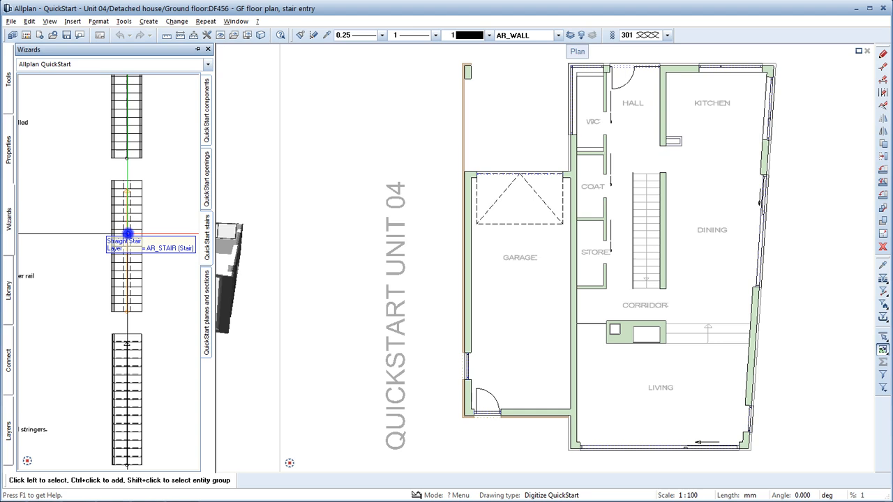
pyautogui.click(127, 234)
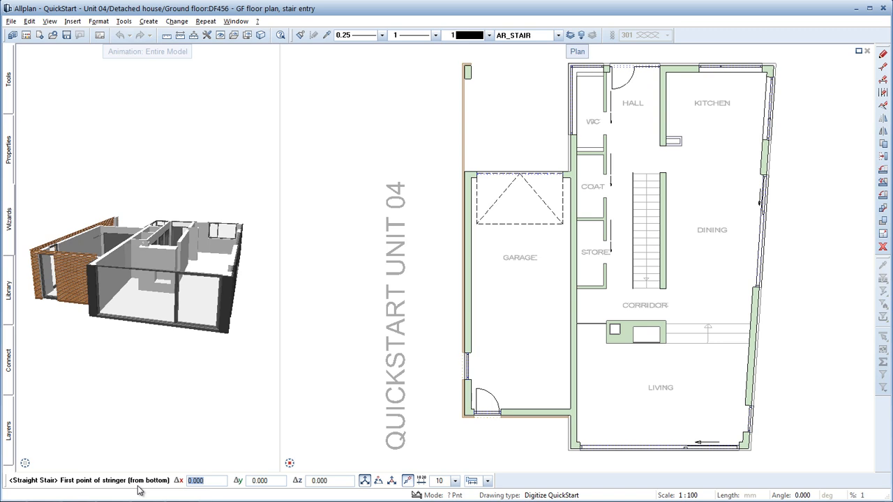
pyautogui.moveTo(651, 187)
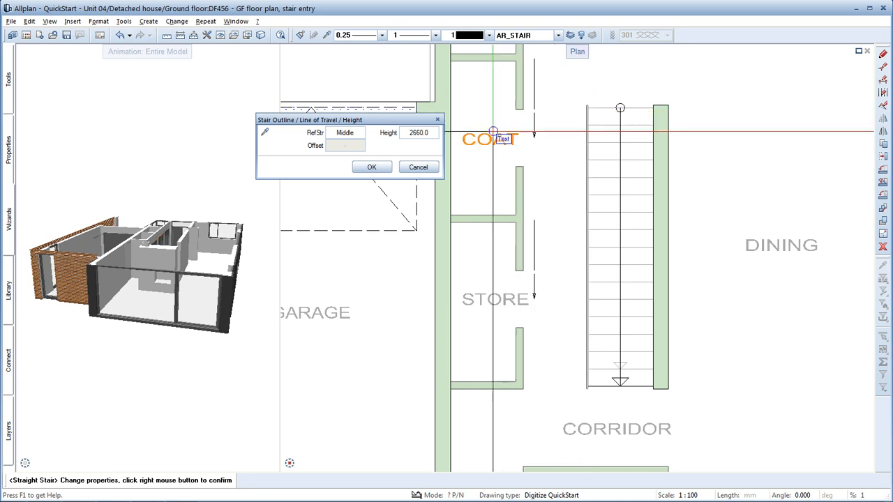
# - Set stair top height 2950 with step count from tread-to-riser ratio, giving 16 steps at 270 tread
pyautogui.click(419, 133)
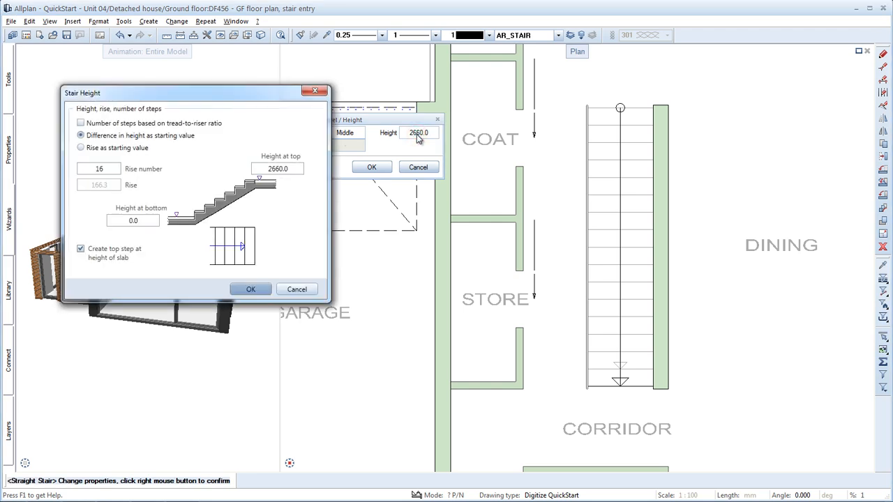
pyautogui.moveTo(310, 166)
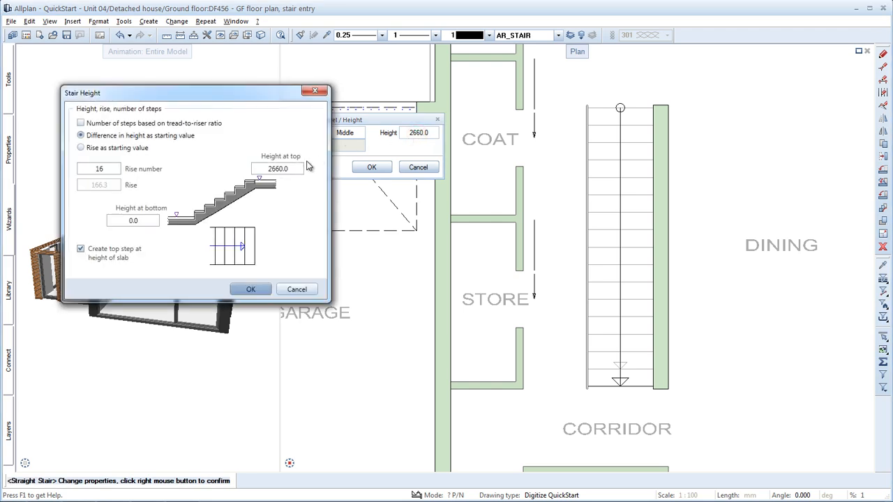
pyautogui.click(81, 123)
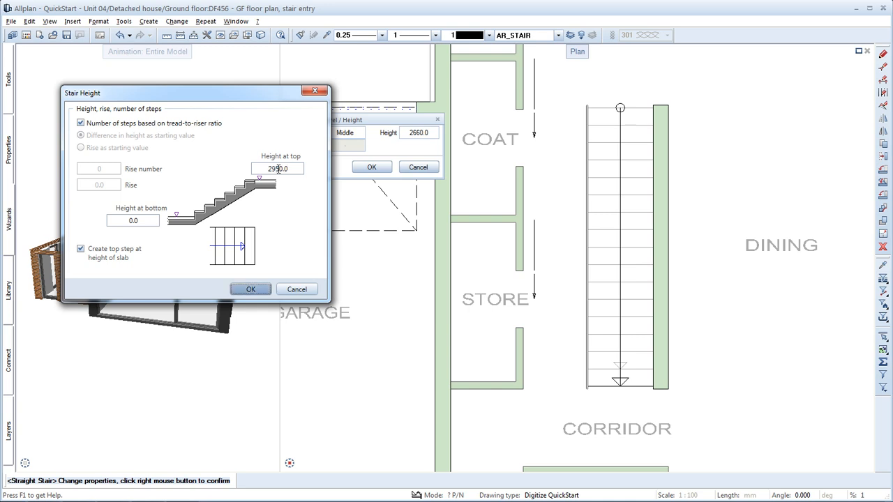
pyautogui.click(251, 289)
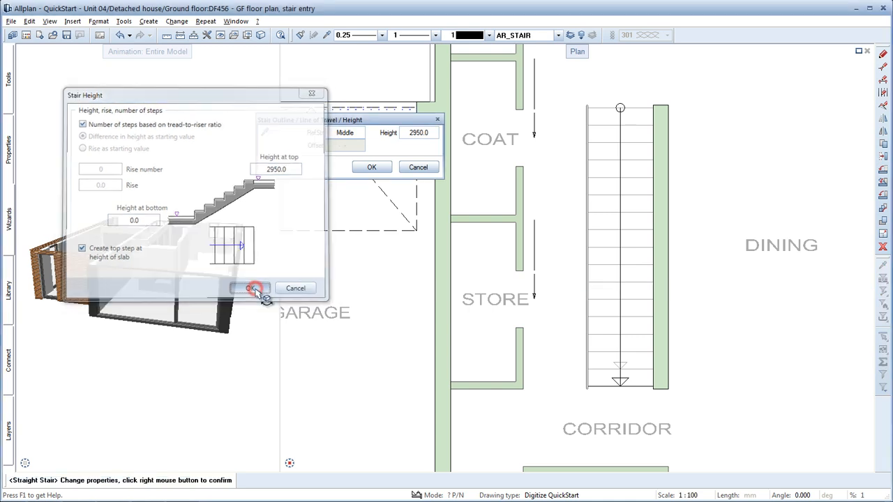
pyautogui.click(253, 288)
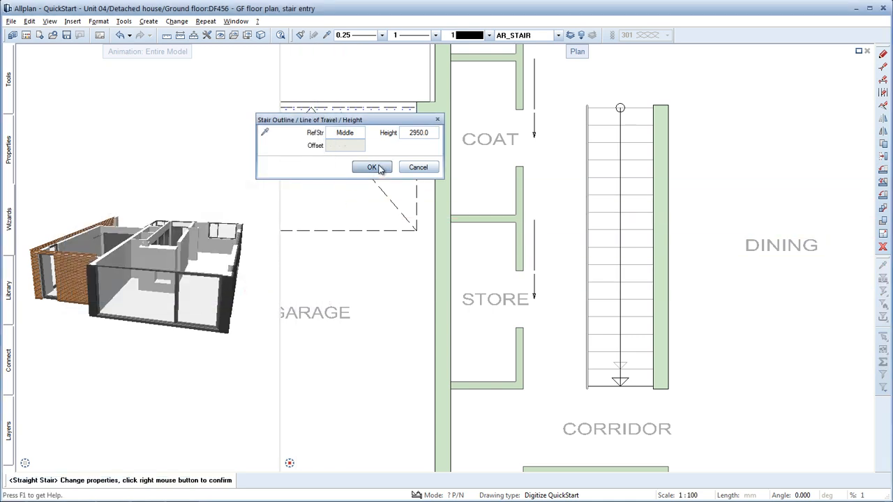
pyautogui.click(371, 168)
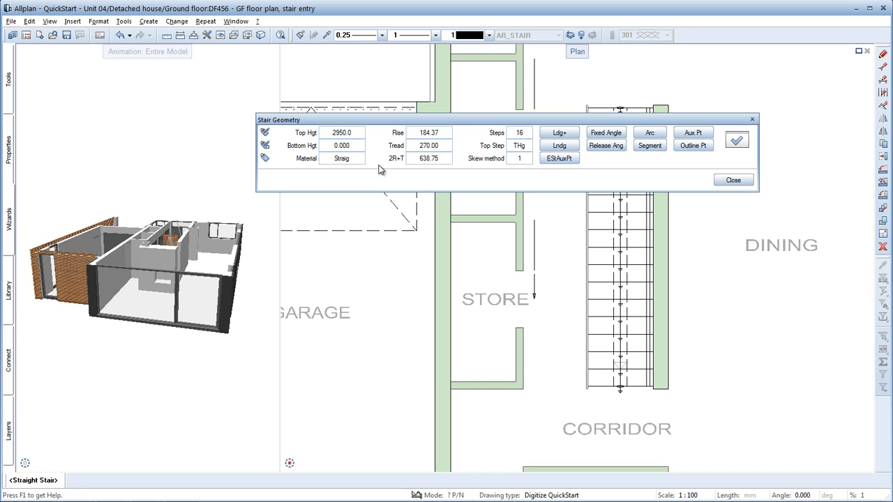
pyautogui.moveTo(544, 181)
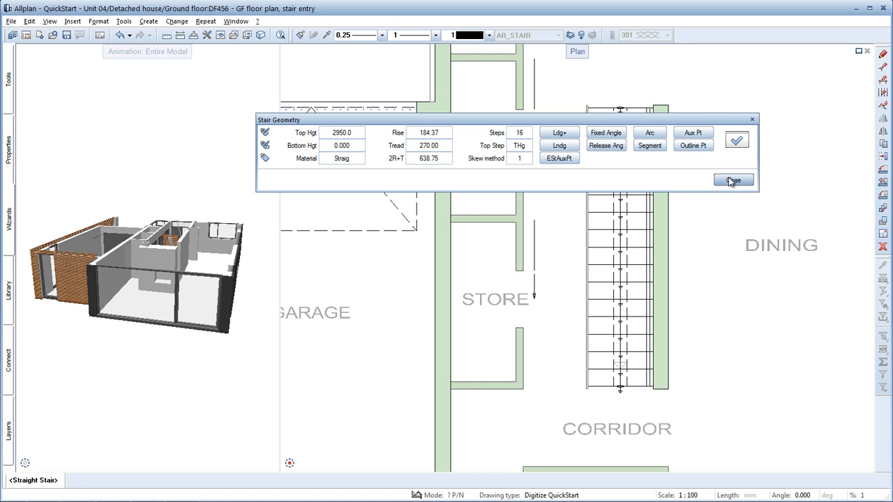
# - Close the Stair Geometry dialog and save the finished stair design
pyautogui.click(734, 180)
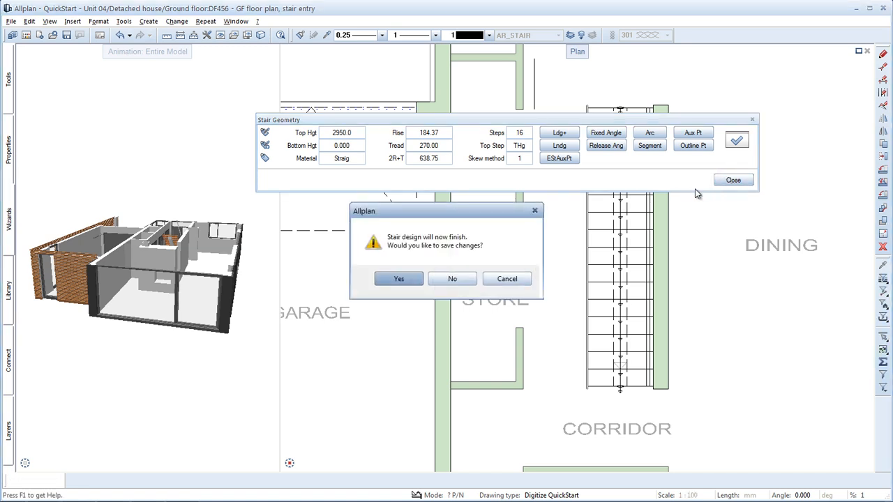
pyautogui.click(399, 279)
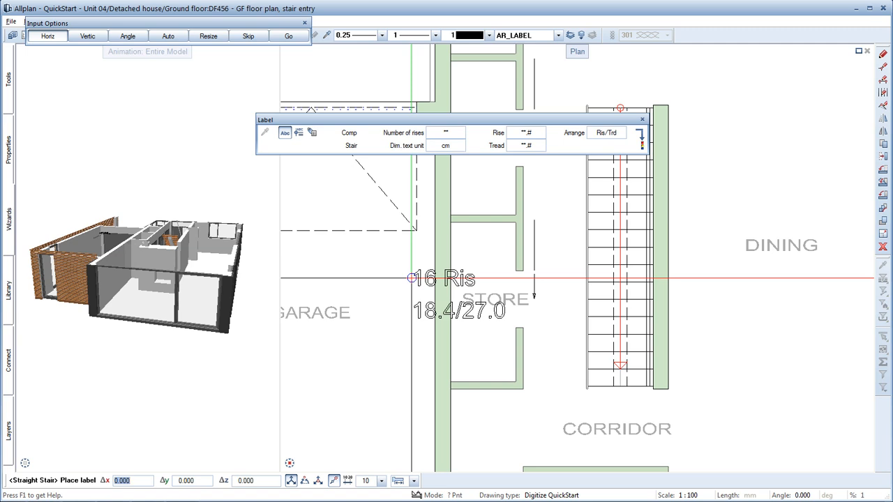
# - Set the label's text options and place the '16 Ris 18.4/27.0' label along the flight
pyautogui.click(640, 140)
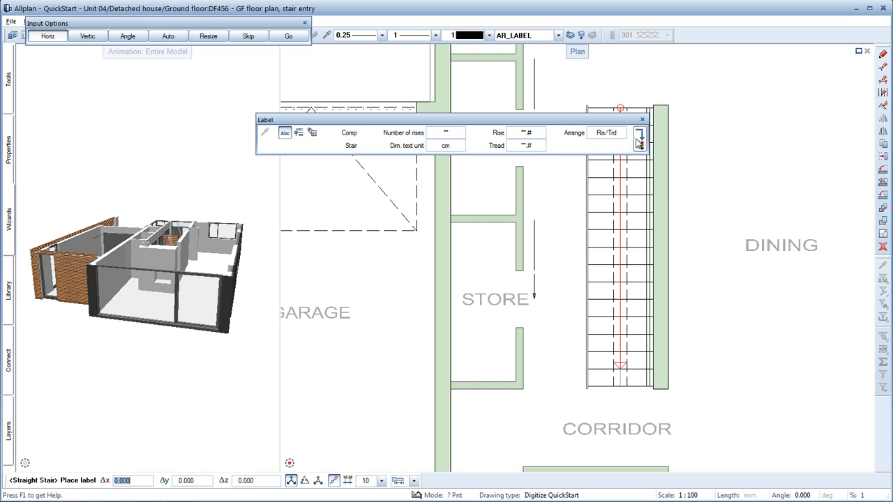
pyautogui.click(637, 132)
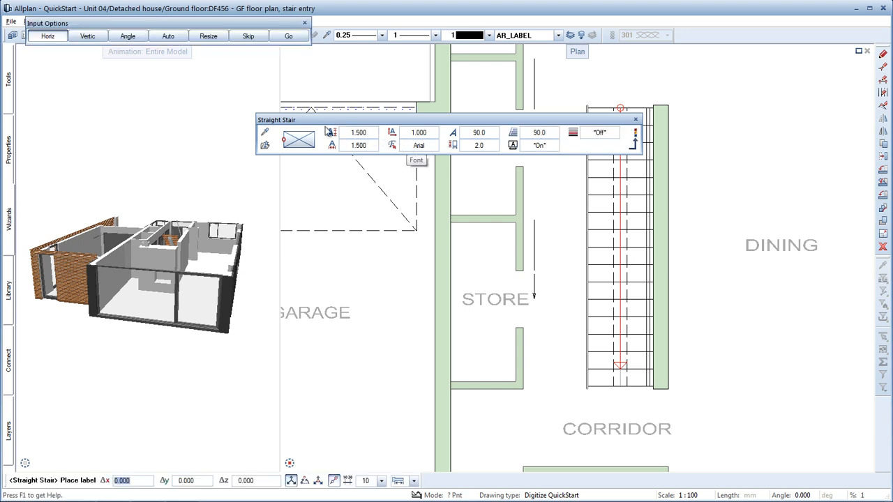
pyautogui.click(86, 37)
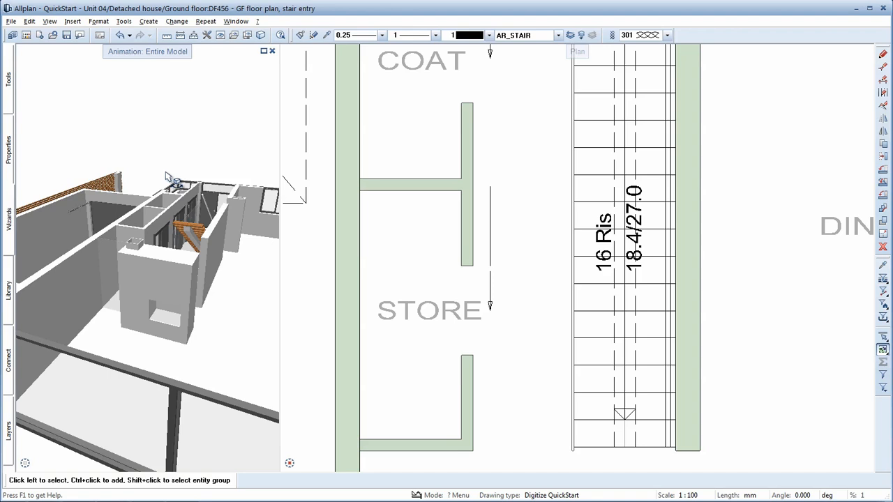
pyautogui.moveTo(346, 146)
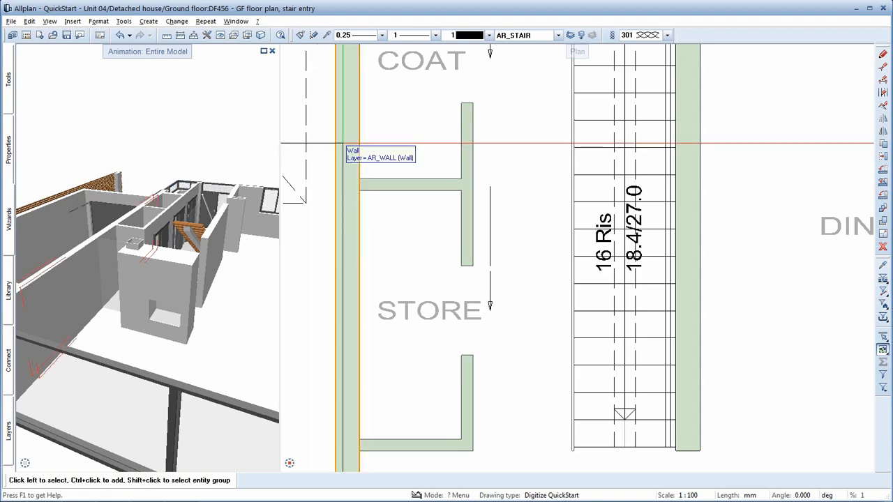